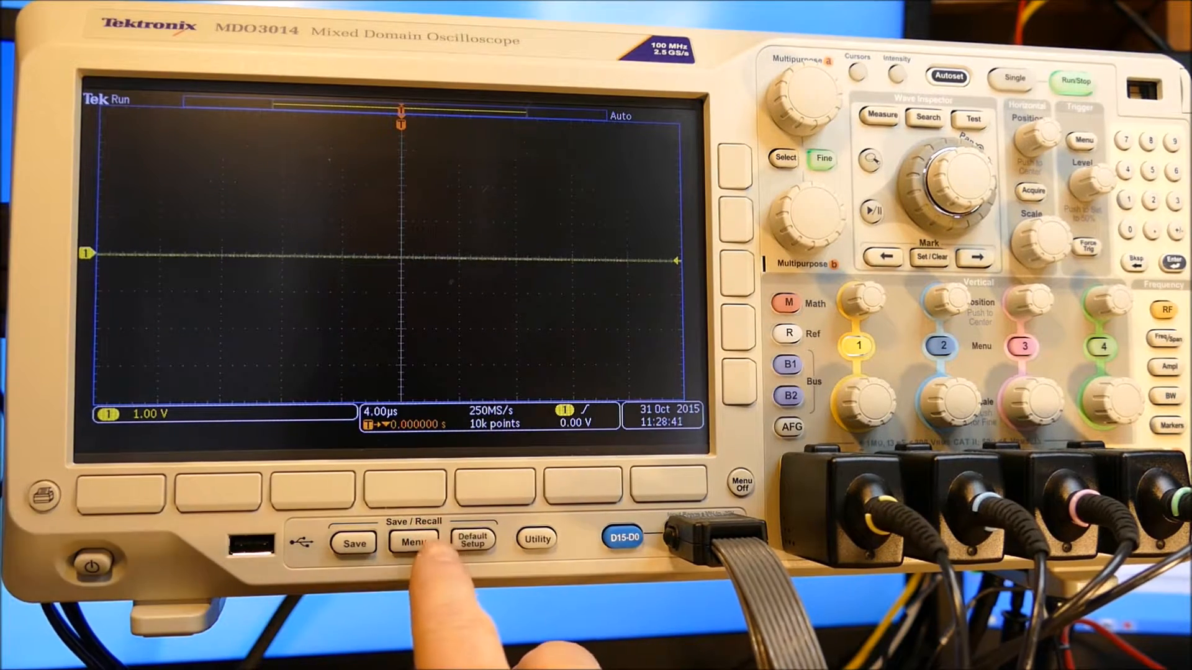
- Restore factory defaults so only channel 1 shows at 1.00 V and 4.00 µs
left_click(412, 541)
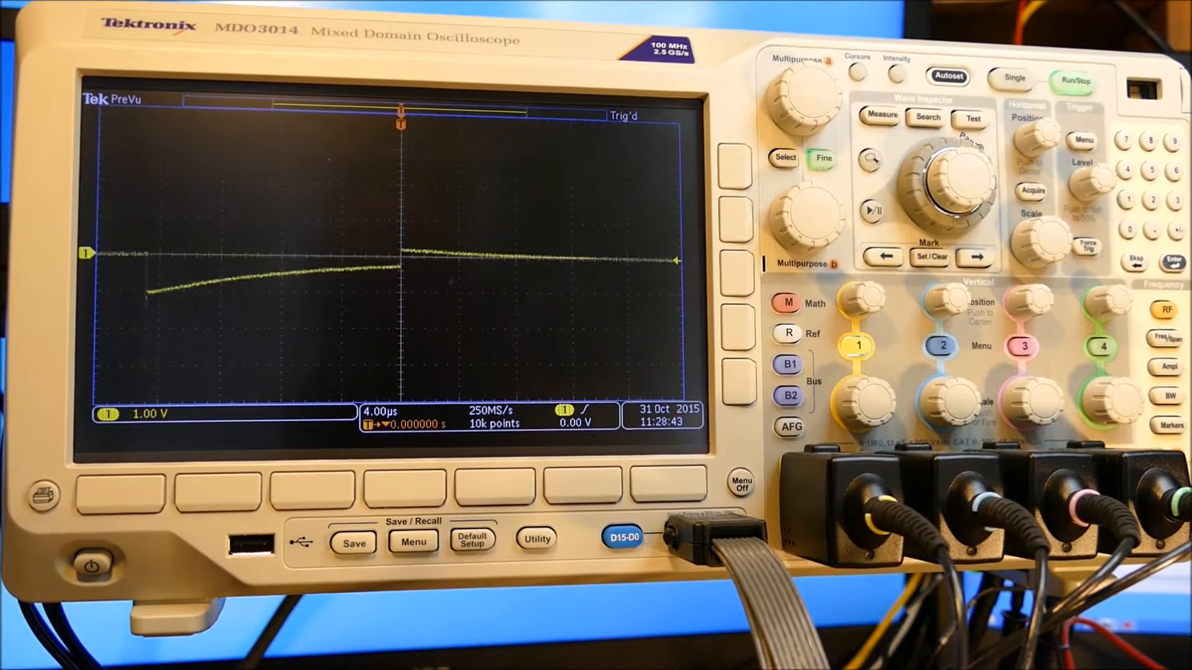
left_click(471, 541)
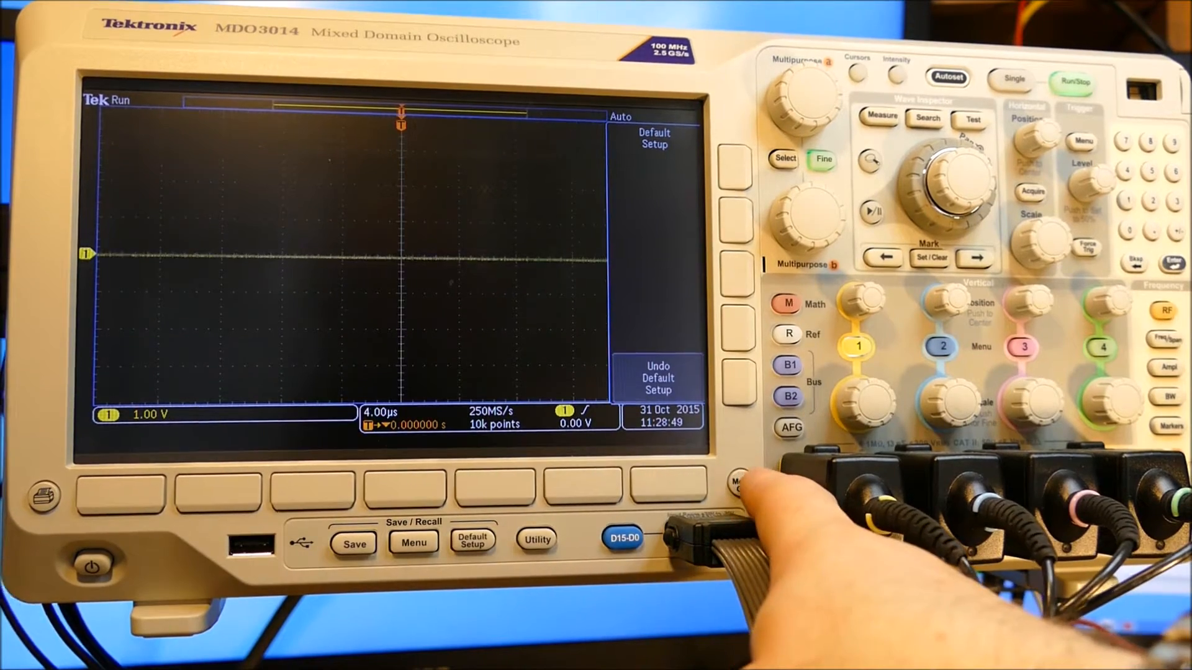
- Dismiss the default setup options and show the edge trigger source list
left_click(738, 484)
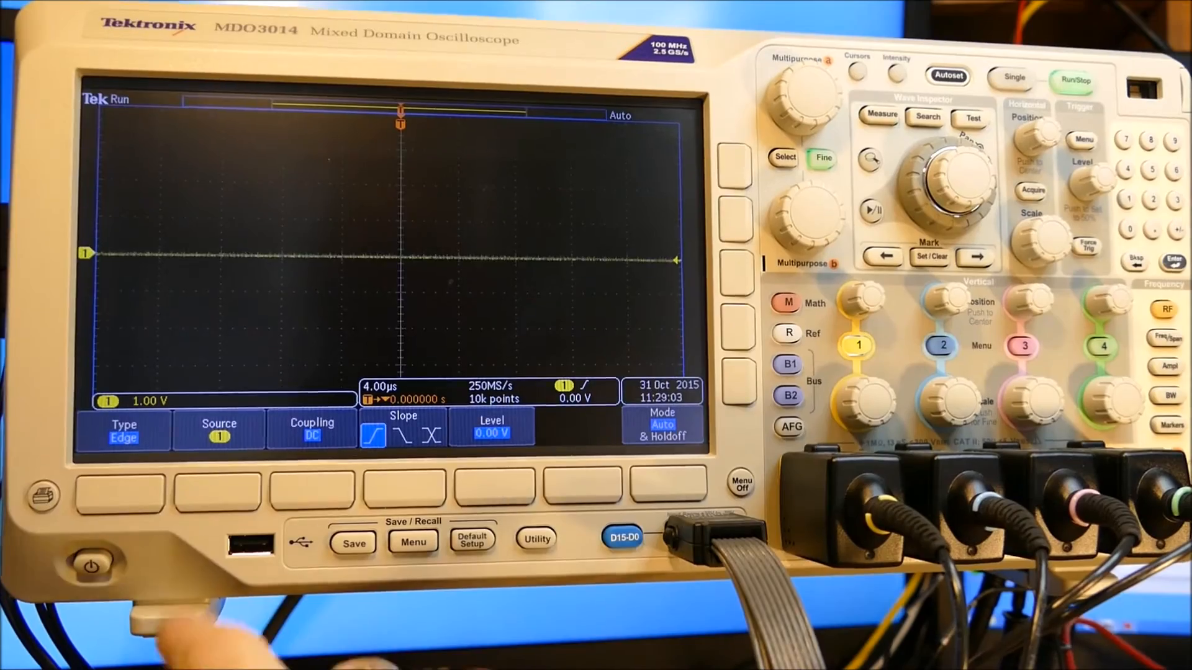
left_click(219, 428)
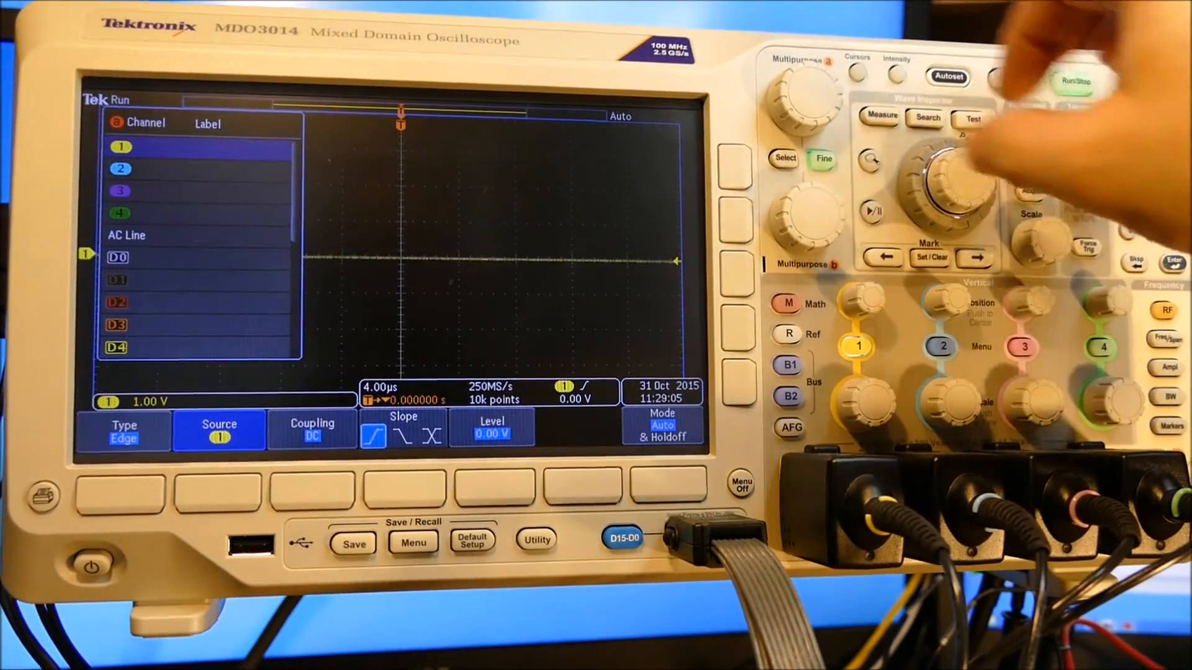